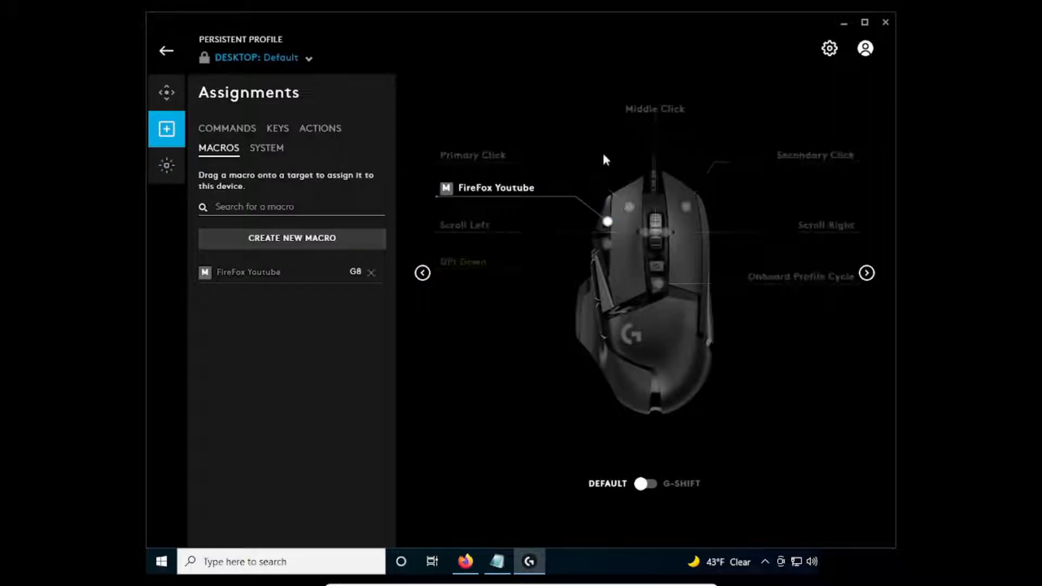
Show the G8 FireFox Youtube macro assignment, then close G HUB and the 'firefox command' note
left_click(249, 271)
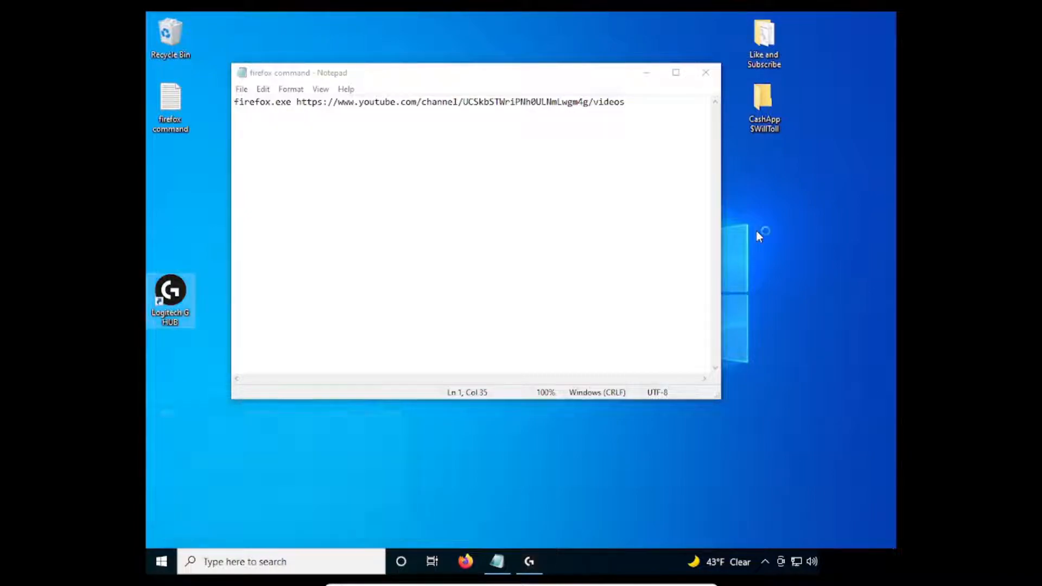
left_click(706, 73)
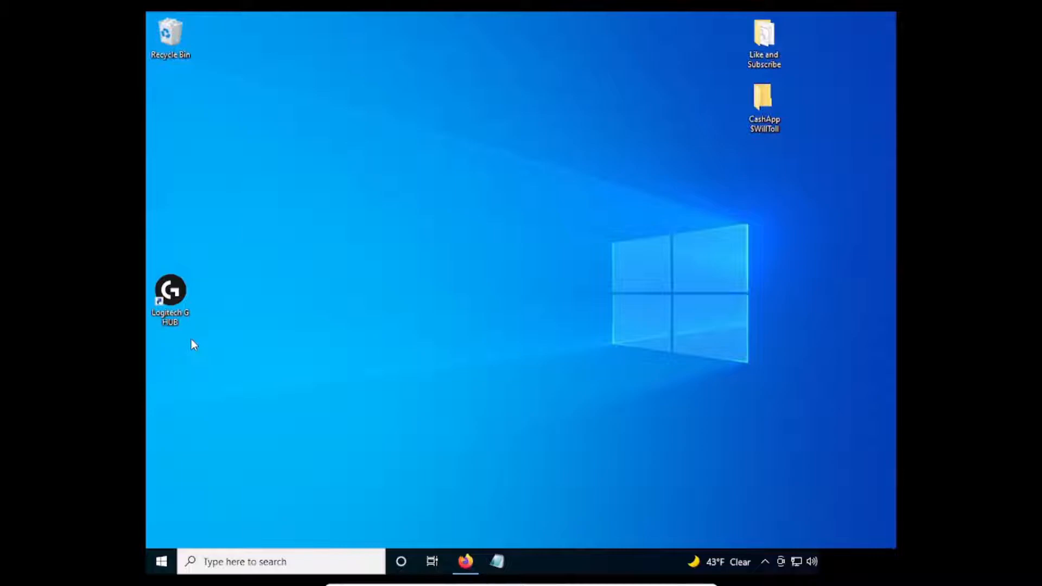
mouse_move(486, 373)
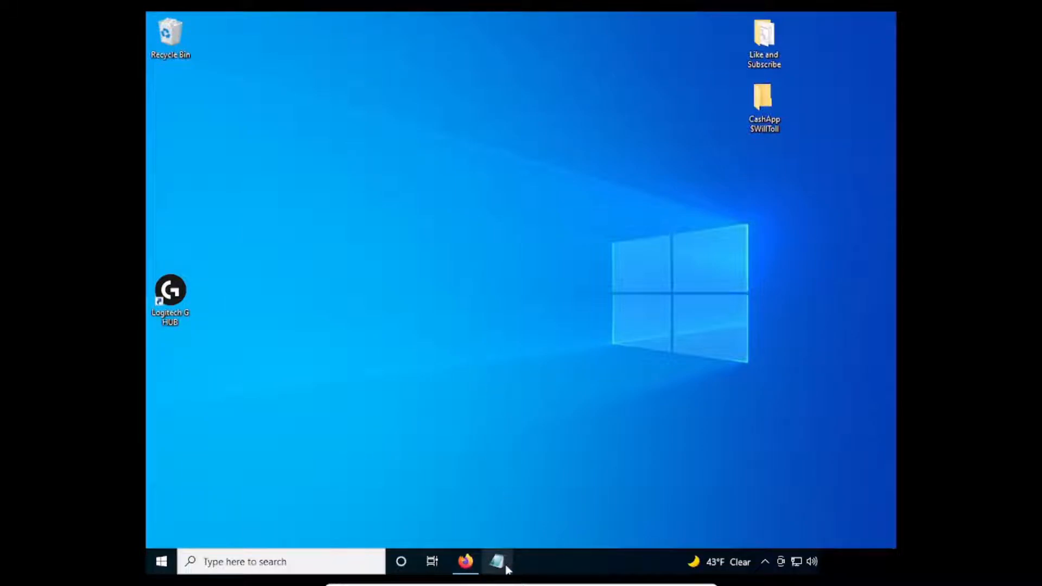
Start a new Notepad document with the text 'firefox.exe ' as the command's beginning
left_click(497, 562)
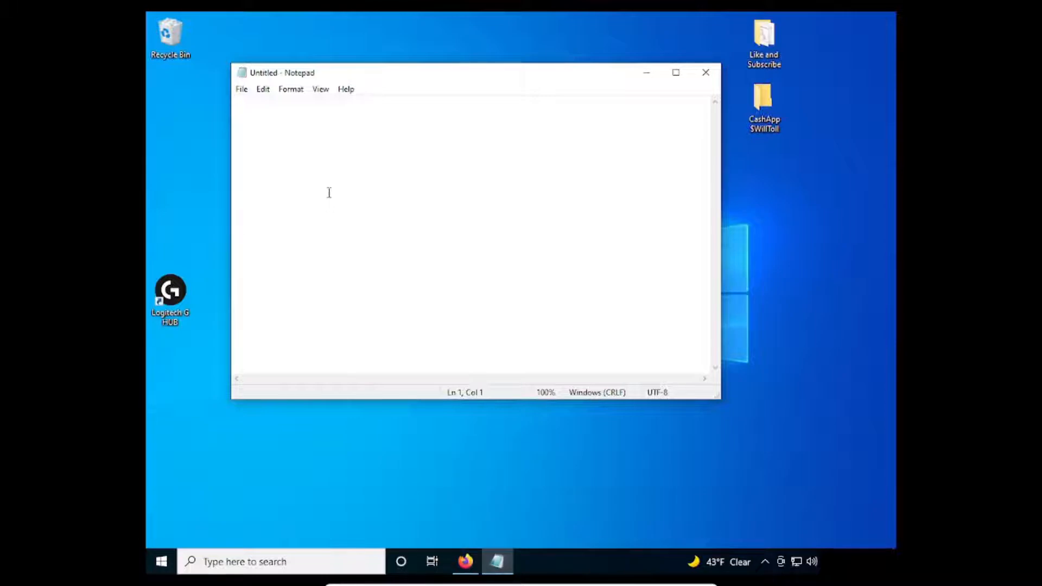
type("f")
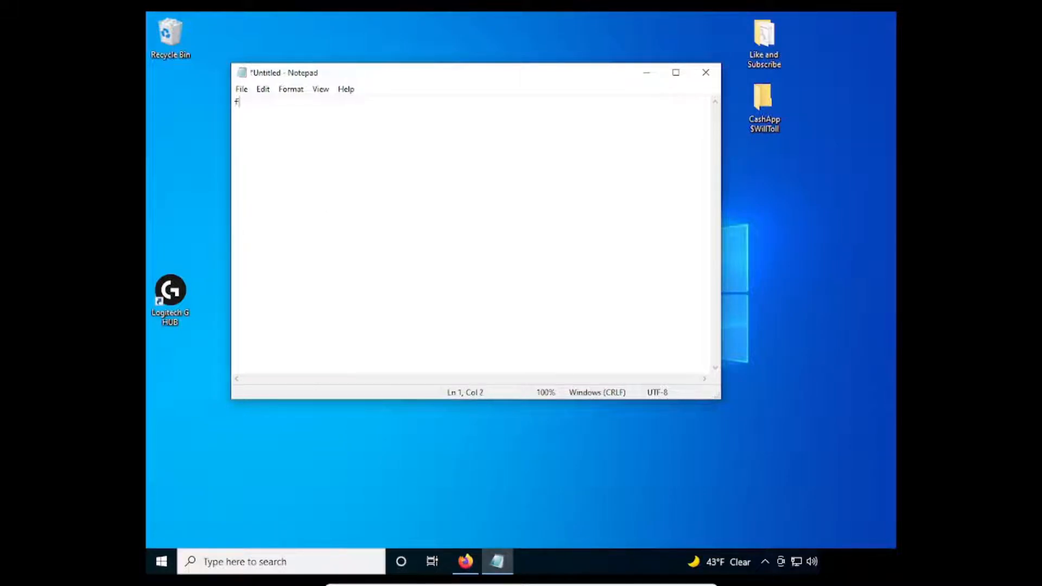
type("ire")
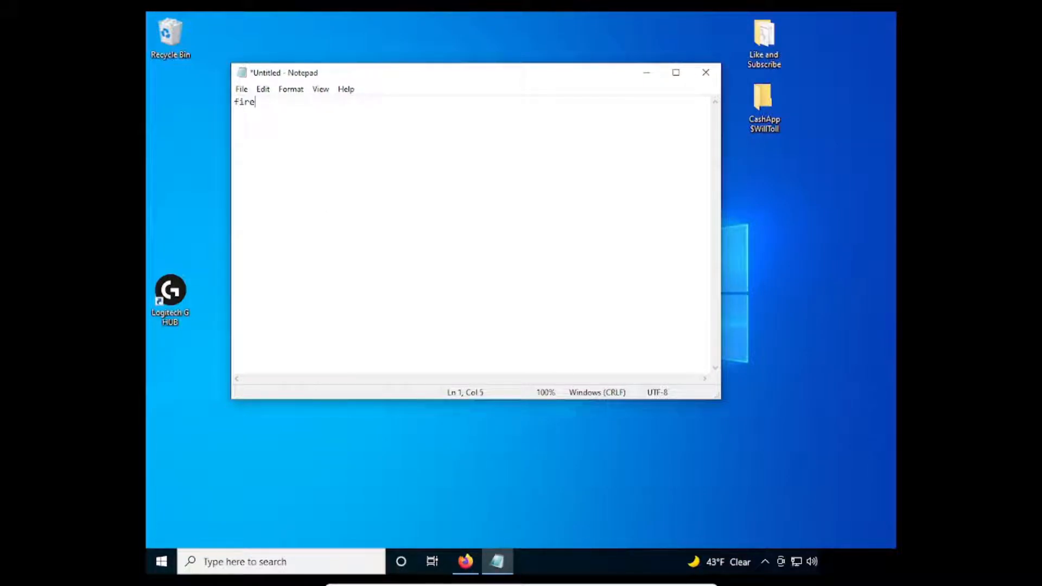
type("fox")
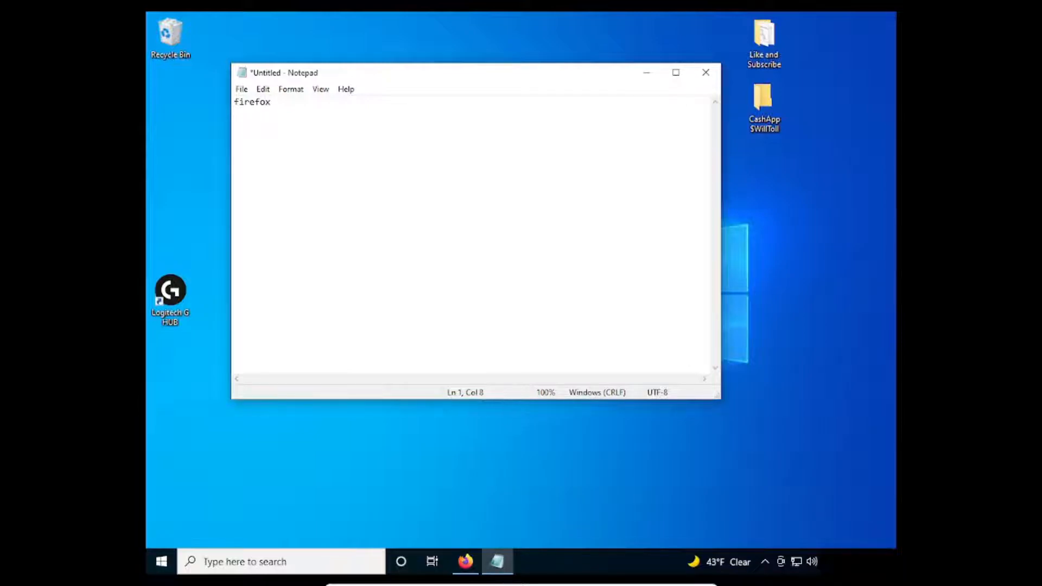
type(".e")
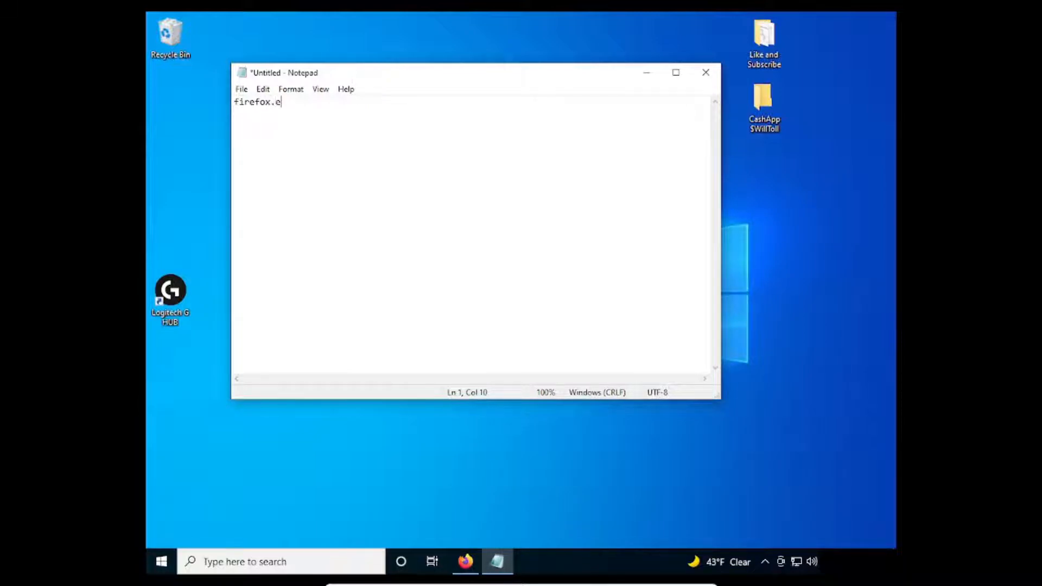
type("xe")
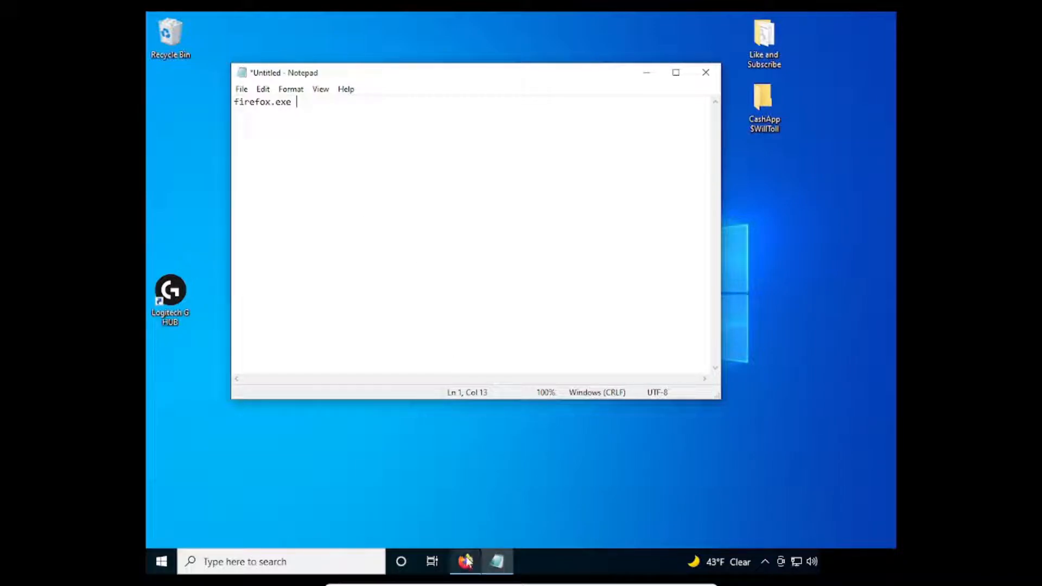
Copy the YouTube channel videos page address from the Firefox address bar
left_click(466, 561)
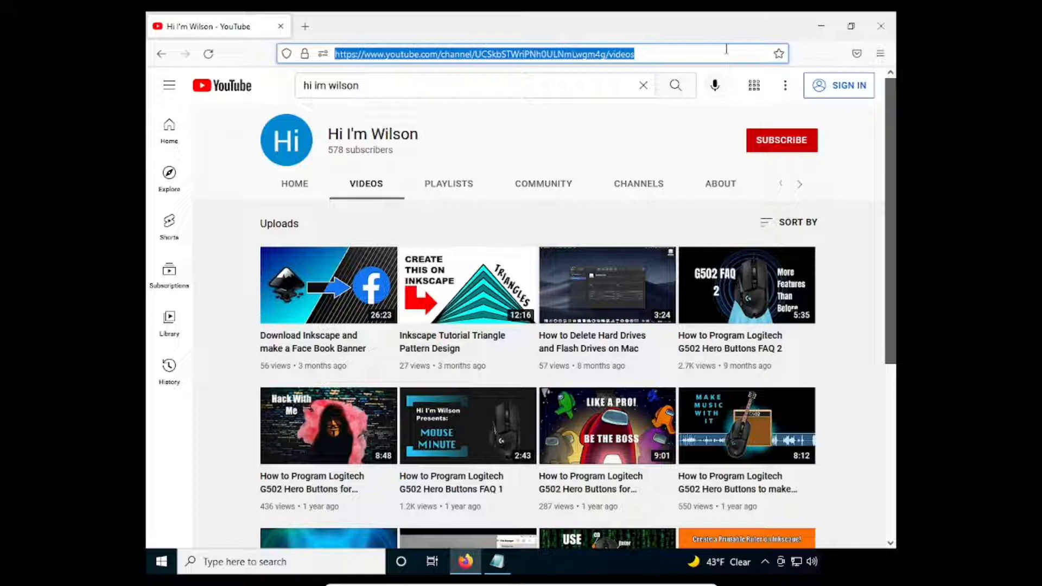
right_click(484, 54)
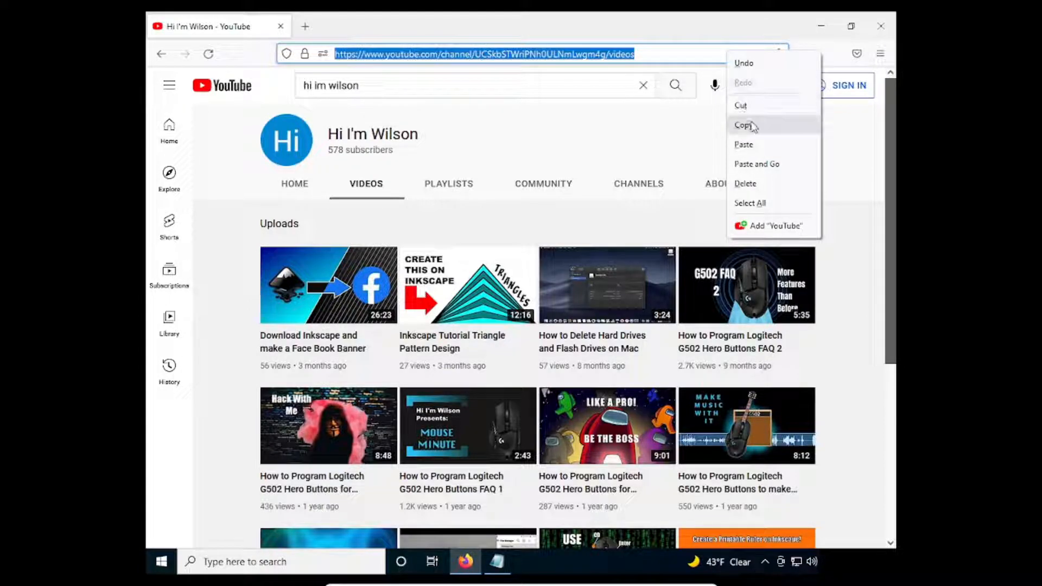
left_click(745, 125)
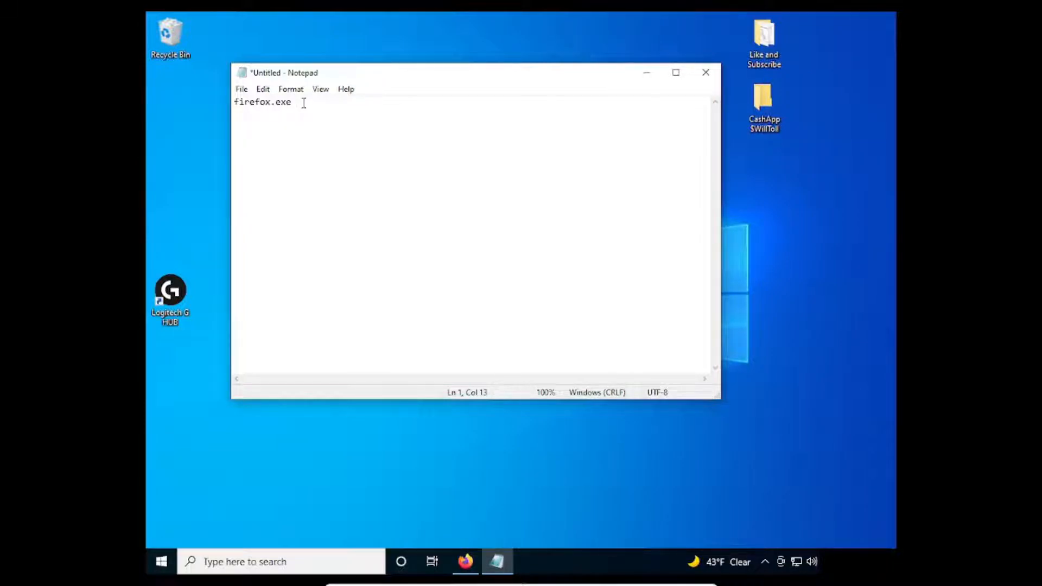
Complete the line as firefox.exe plus the channel videos URL, copy it, and begin saving the file
type("https://www.youtube.com/channel/UCSkbSTWriPNh0ULNmLwgm4g/videos")
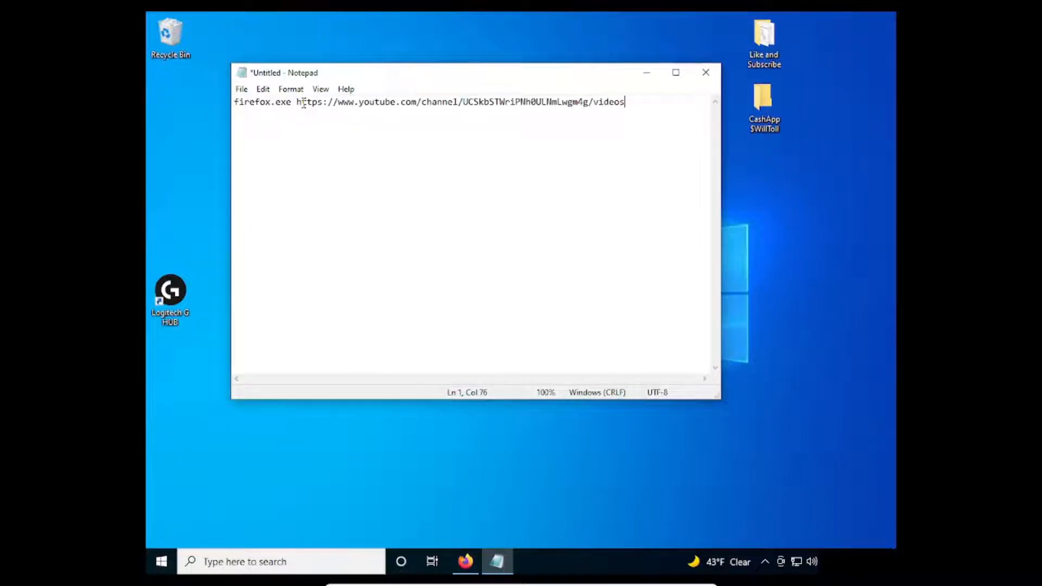
mouse_move(379, 176)
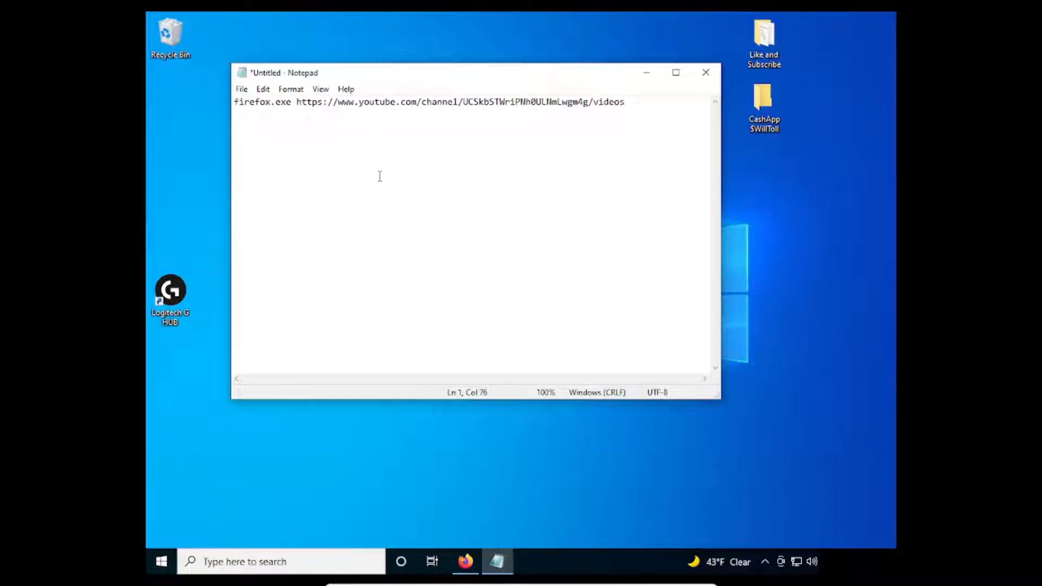
key("ctrl+a")
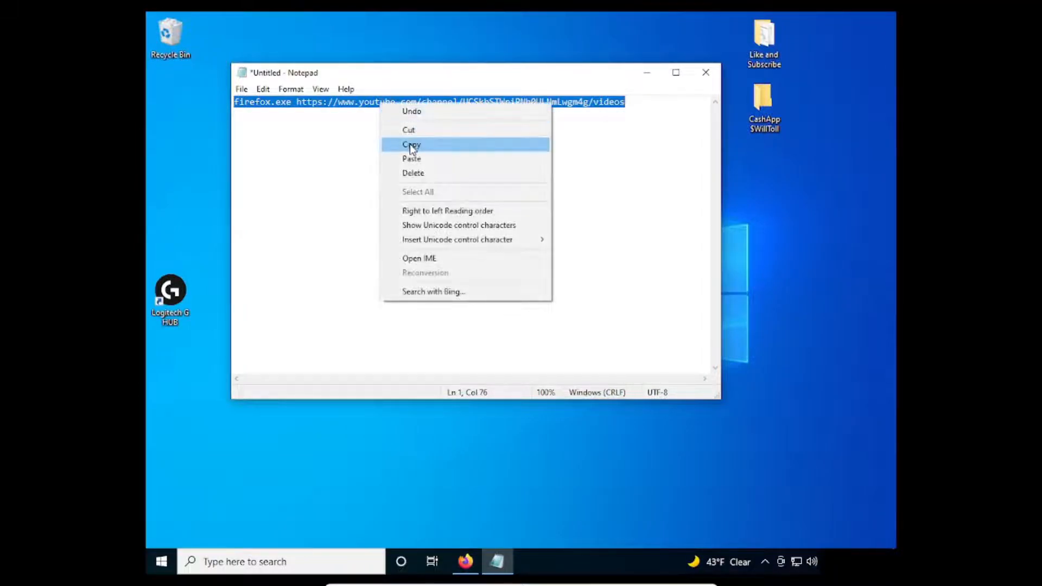
left_click(411, 145)
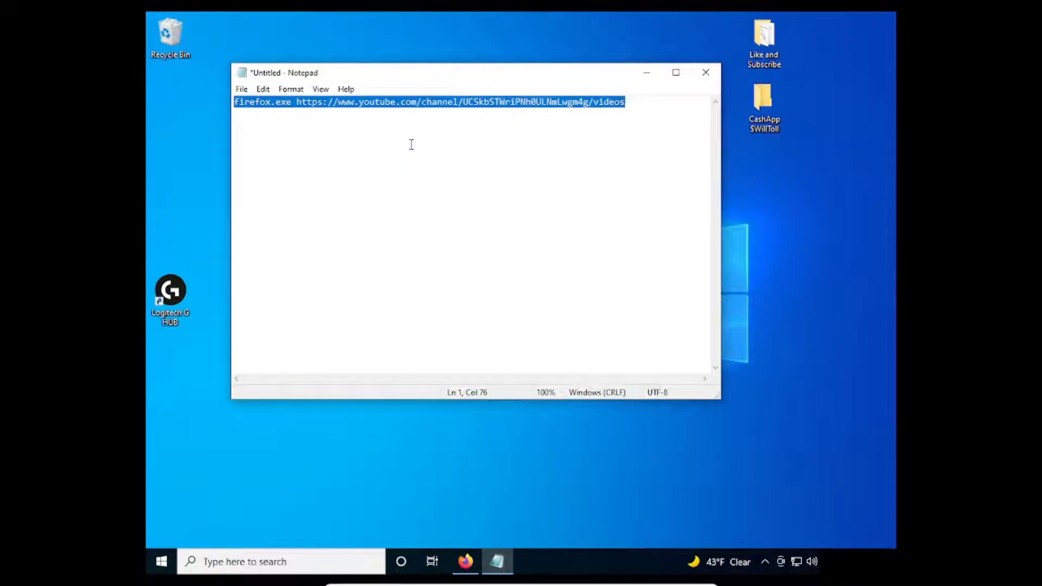
left_click(410, 102)
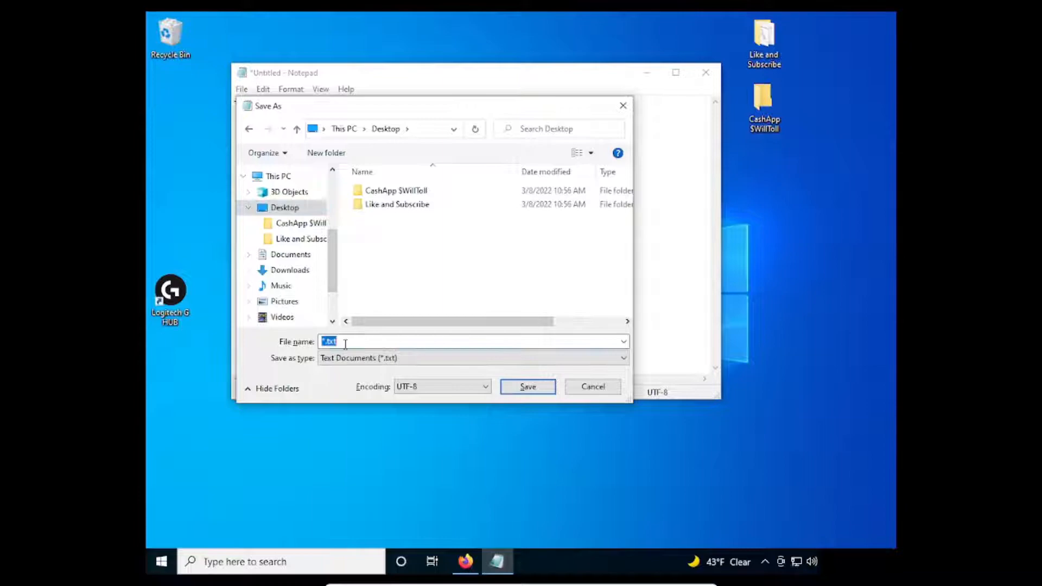
Save the command text on the desktop as 'firefox command'
type("firefox command")
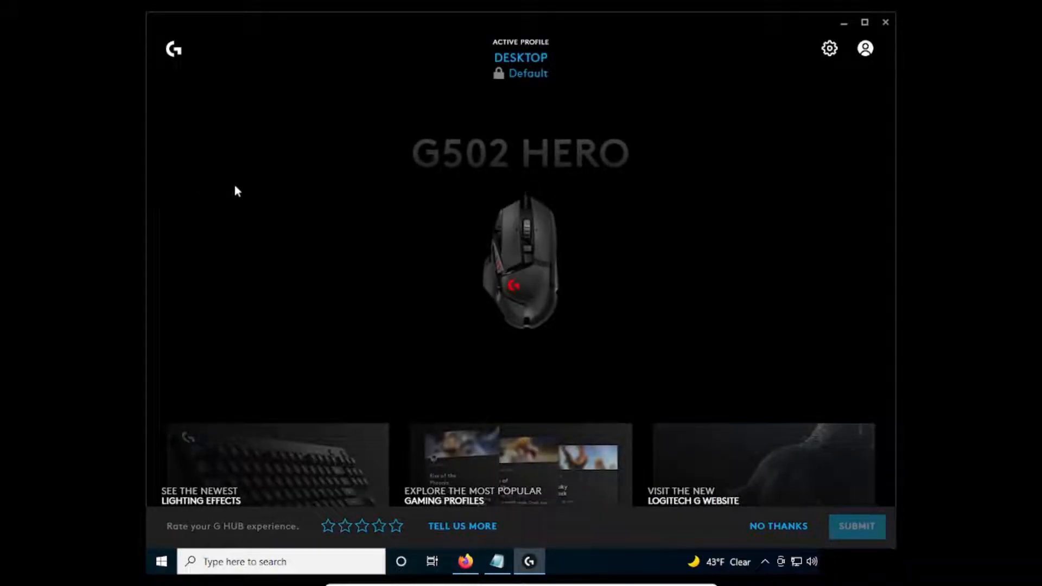
mouse_move(537, 292)
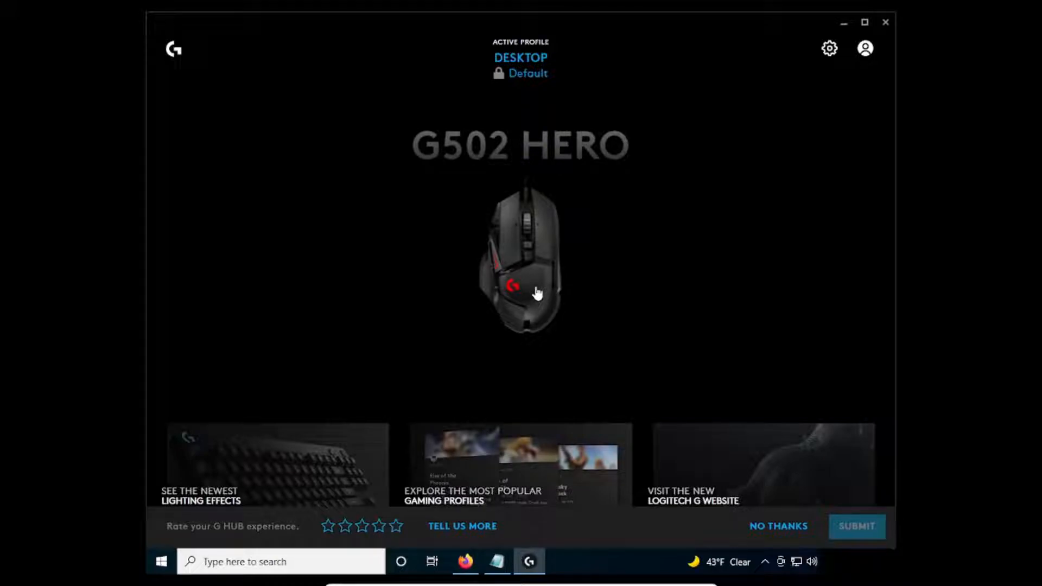
Show the G502 HERO's button assignments with the empty Macros list
left_click(520, 260)
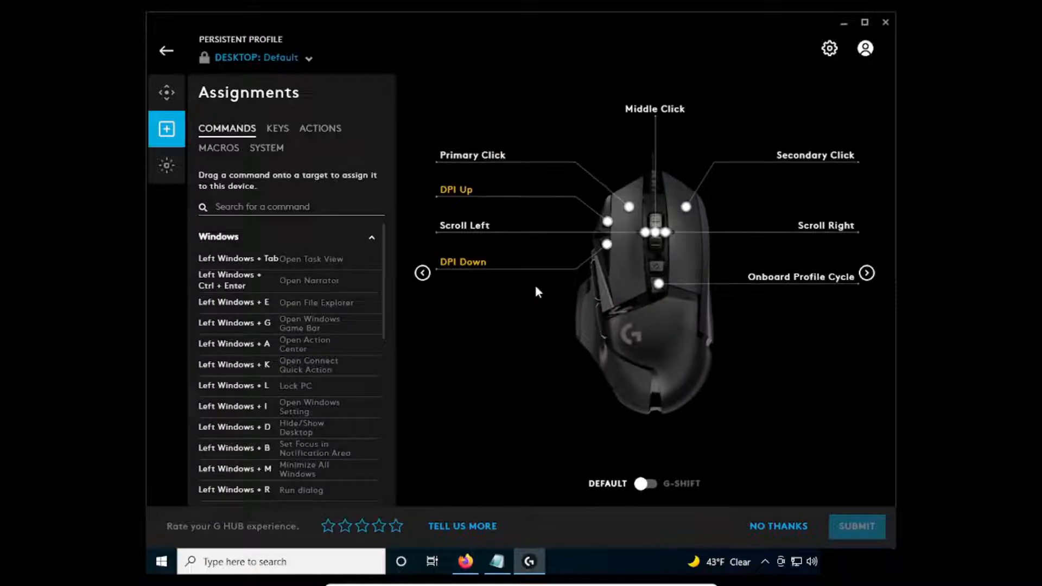
mouse_move(376, 191)
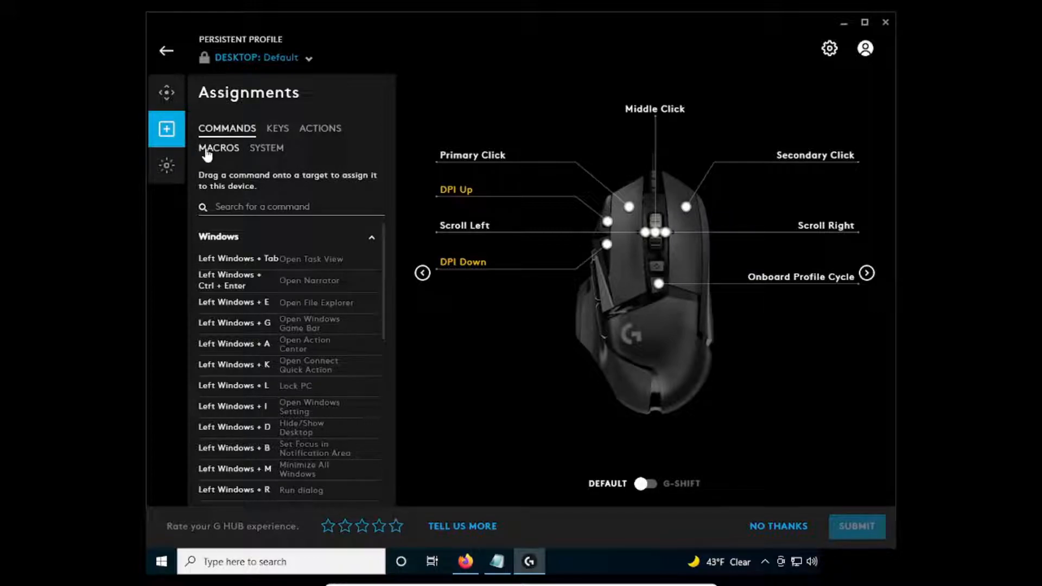
left_click(218, 149)
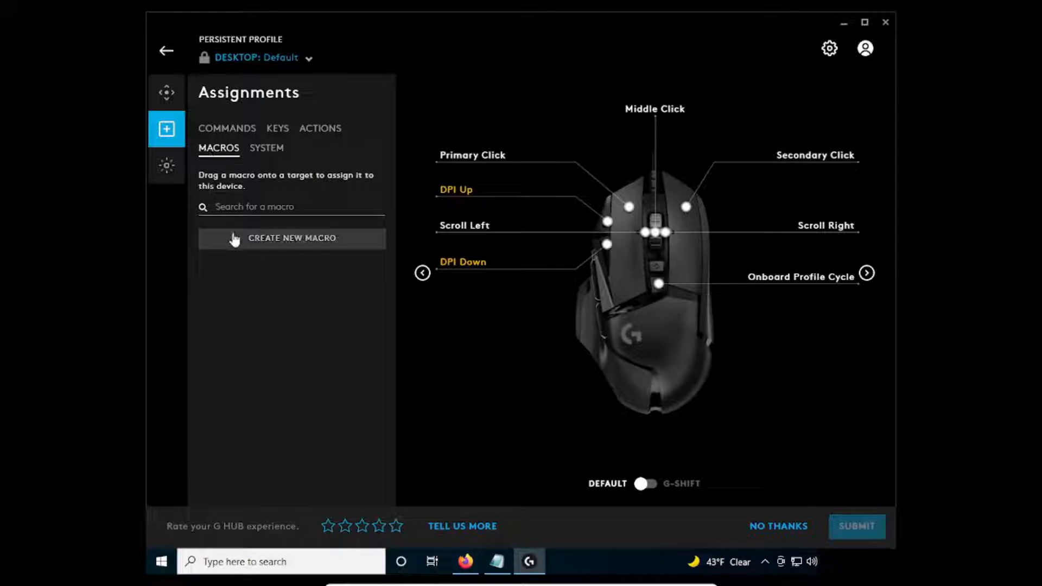
mouse_move(237, 246)
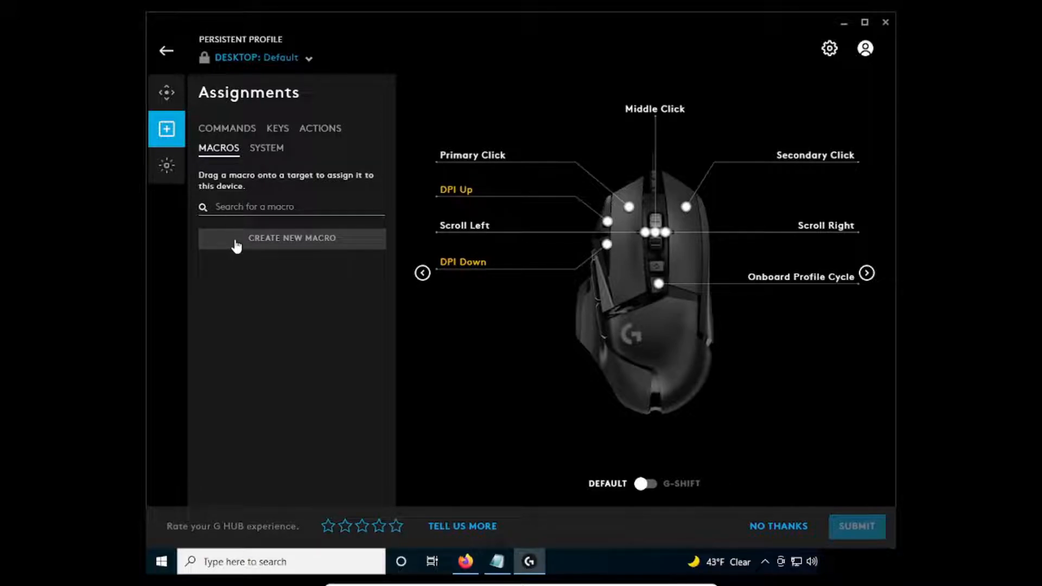
Create a new macro named 'FireFox Youtube' of the No Repeat type and enter its editor
left_click(291, 238)
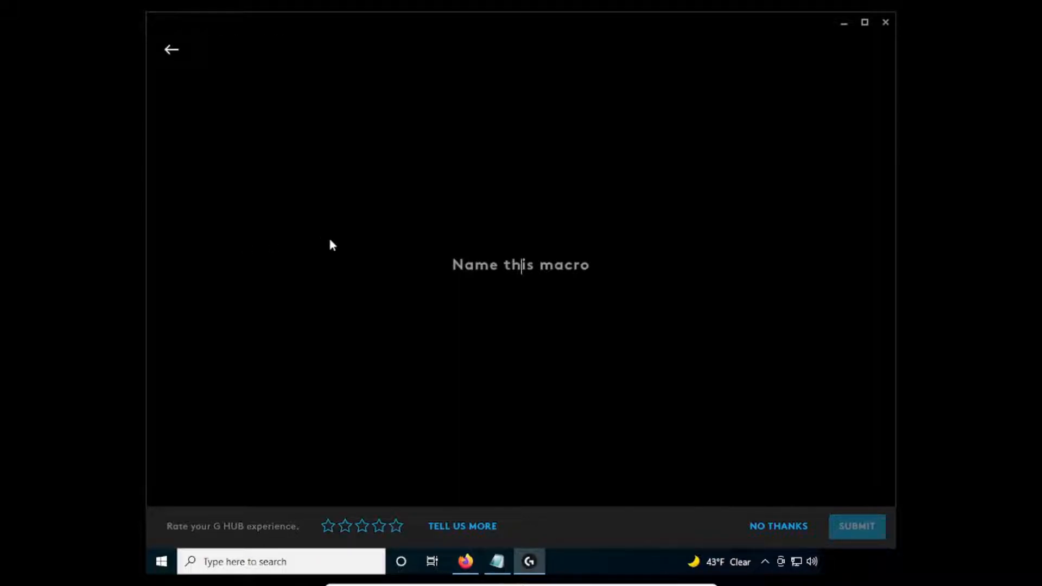
type("Fire")
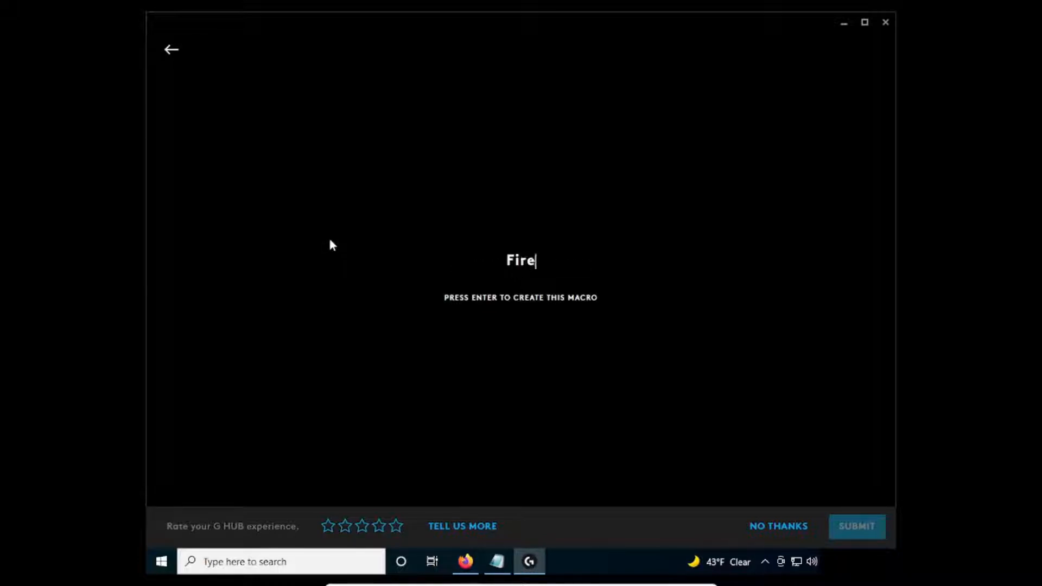
type("Fox")
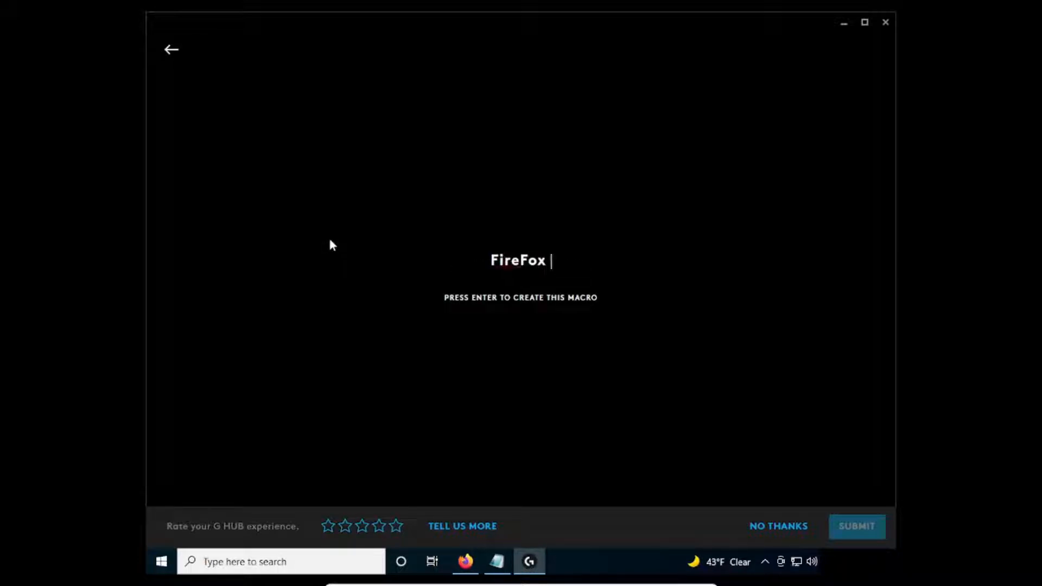
type("Youtube")
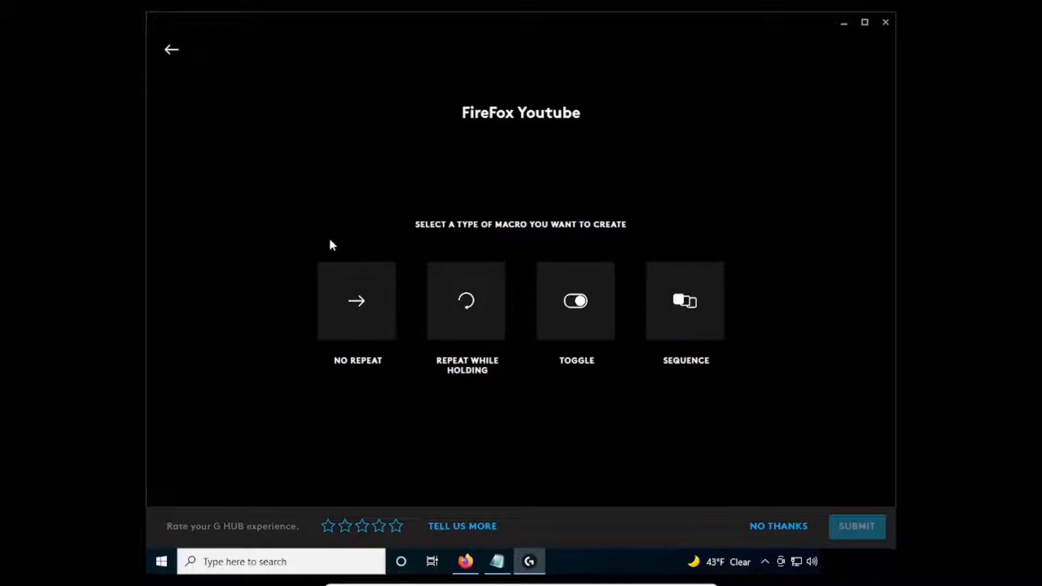
left_click(356, 301)
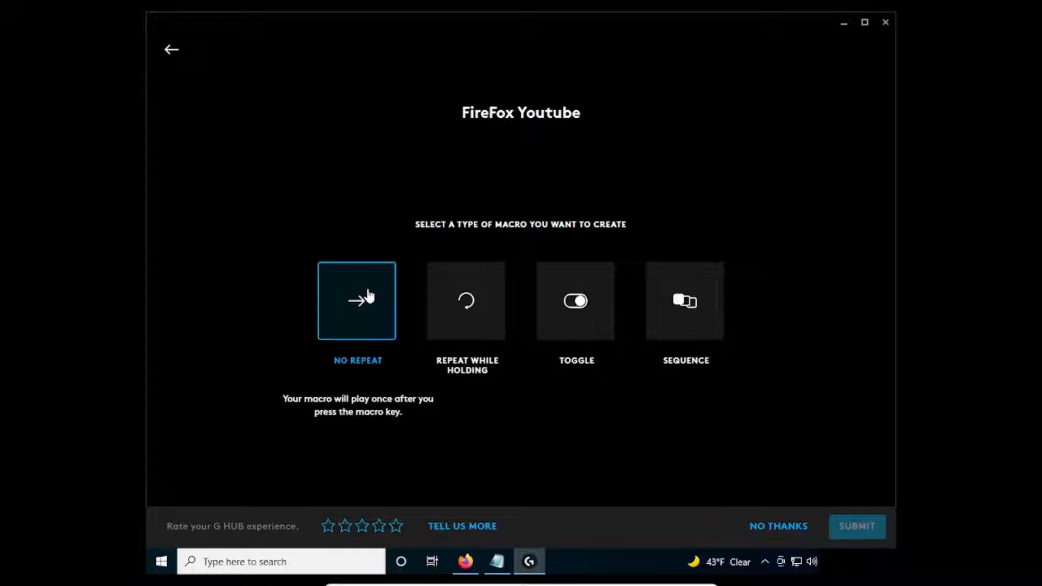
left_click(357, 301)
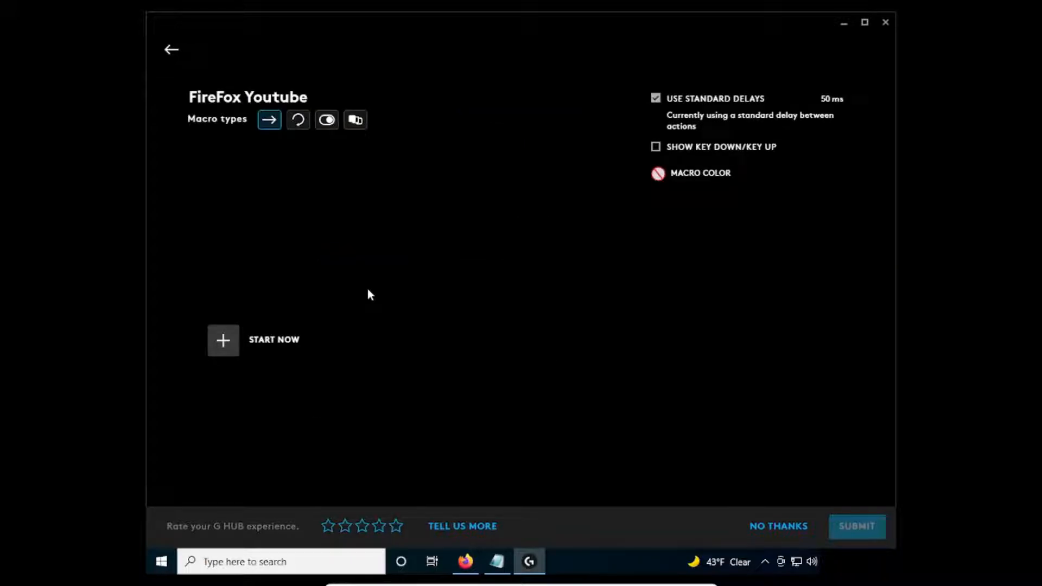
mouse_move(223, 340)
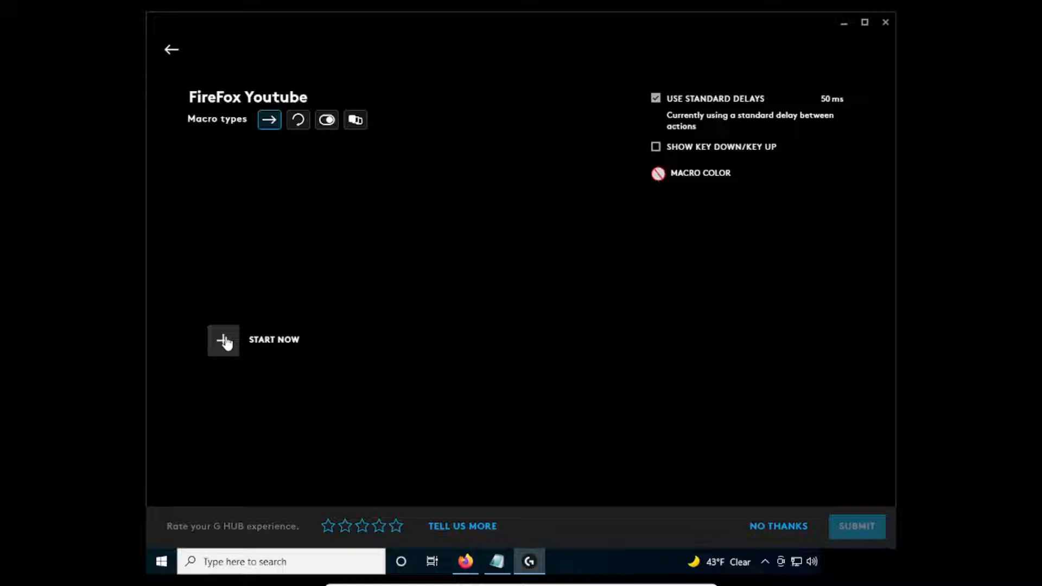
Record Left Windows + R as the macro's first keystroke step
left_click(223, 339)
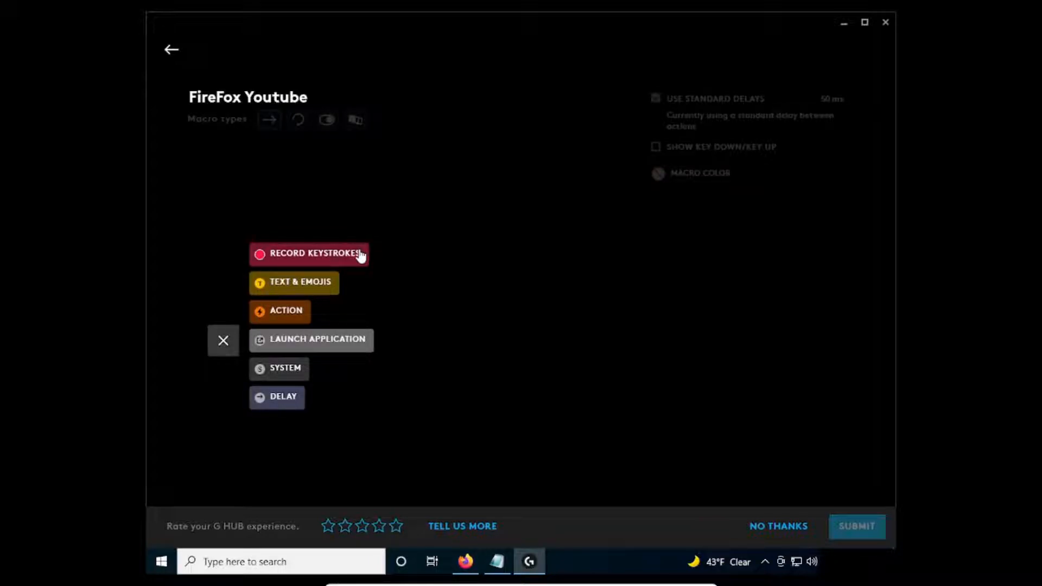
left_click(308, 253)
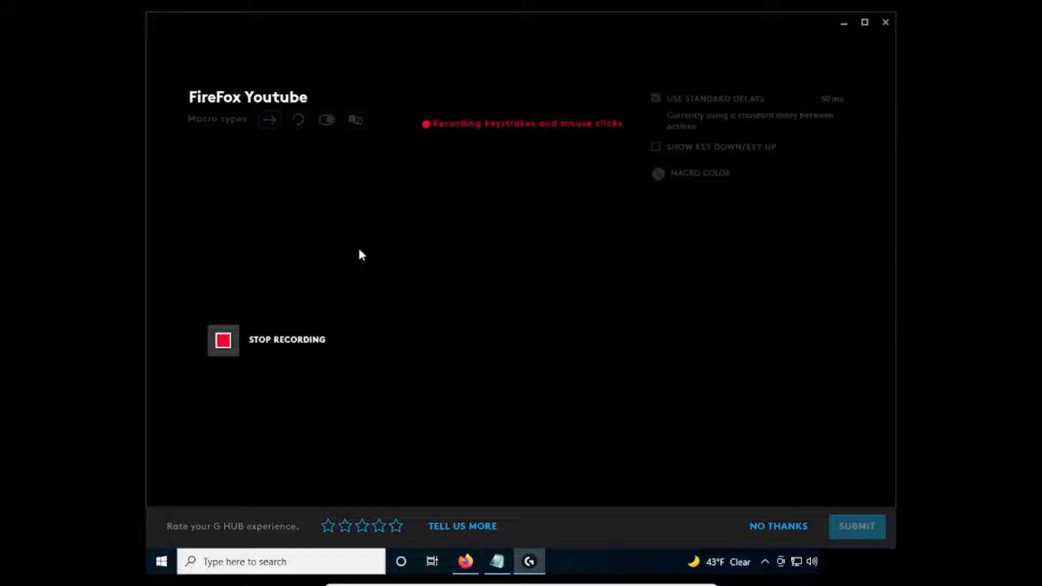
key("Win+R")
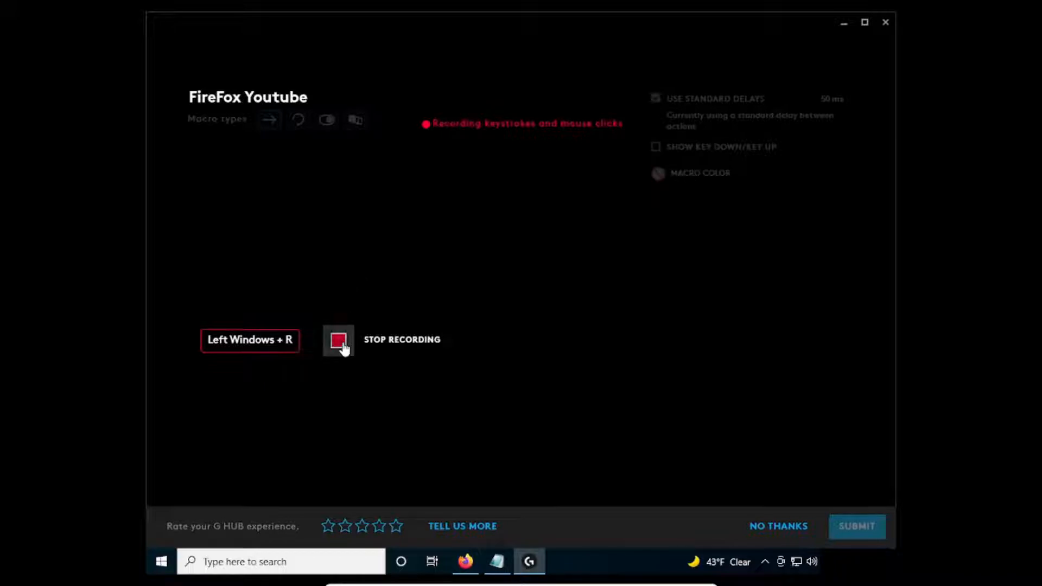
left_click(338, 340)
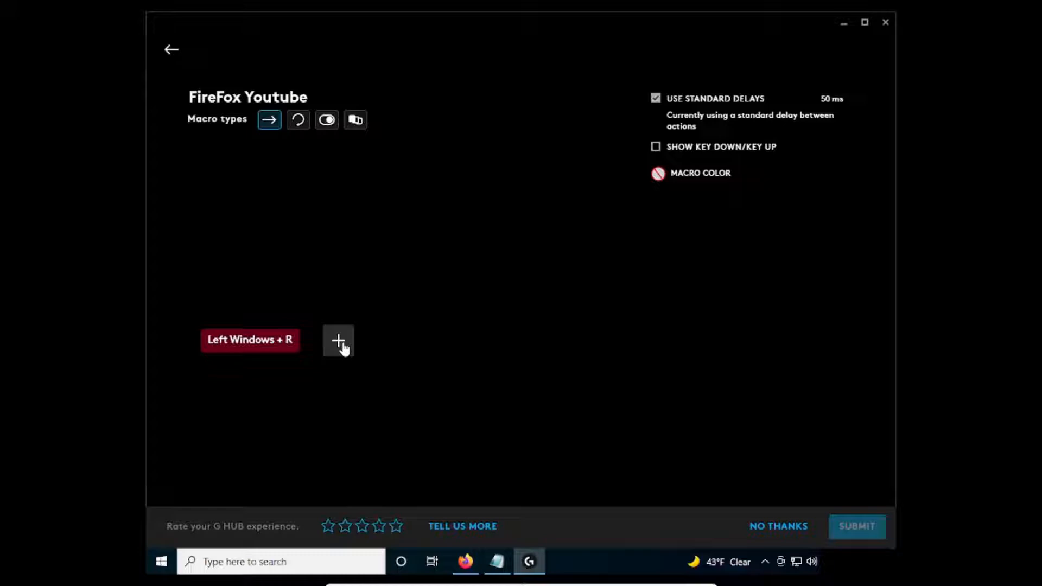
Add a Text & Emojis step typing firefox.exe with the channel videos URL
left_click(338, 340)
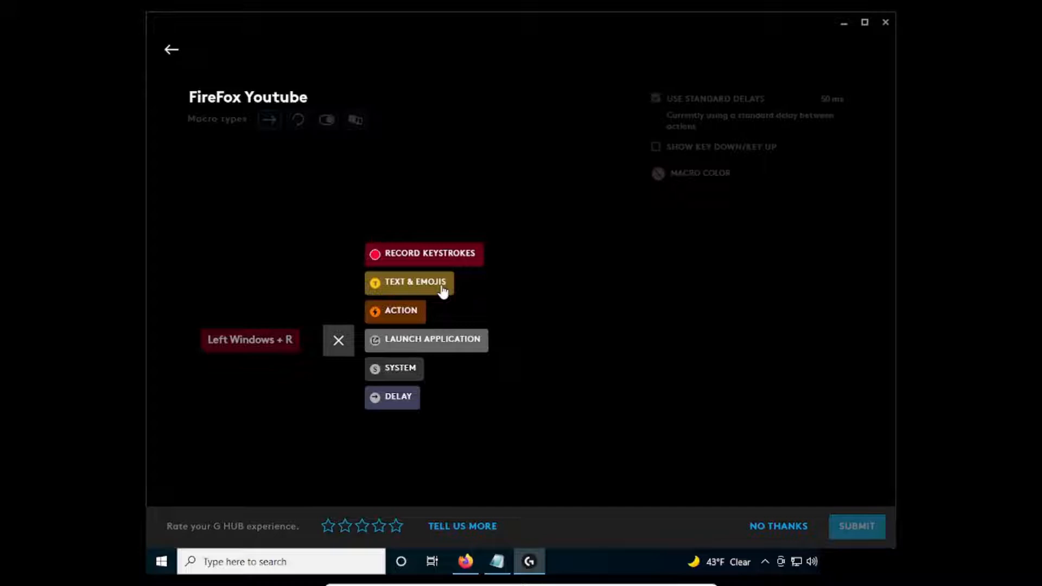
left_click(409, 282)
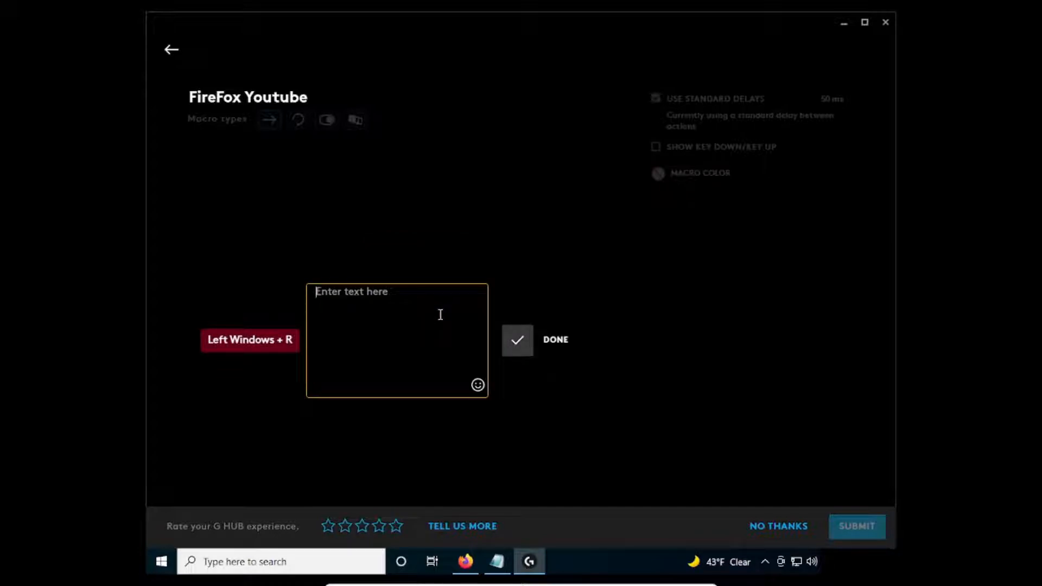
mouse_move(425, 310)
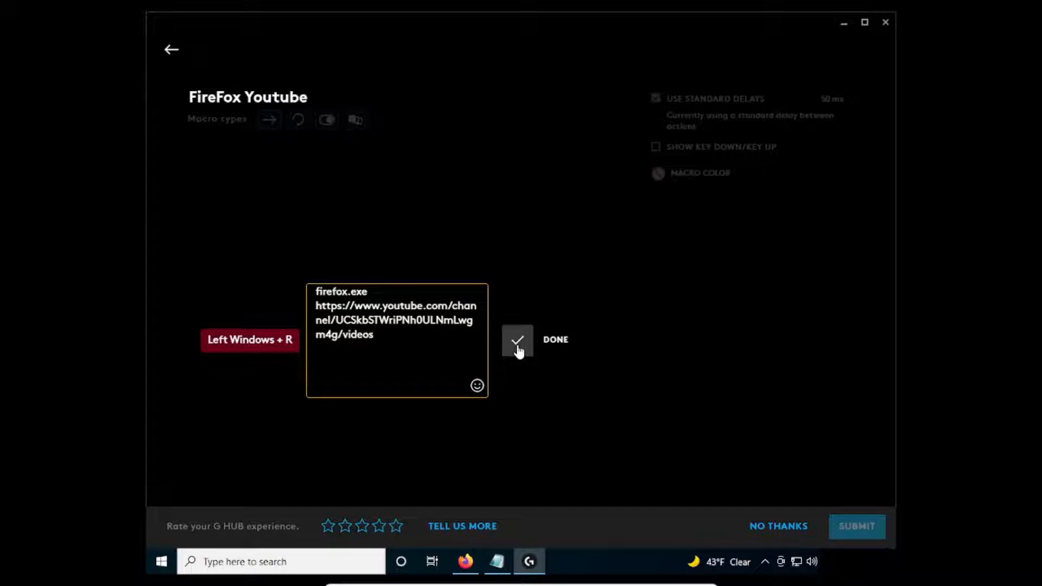
left_click(517, 340)
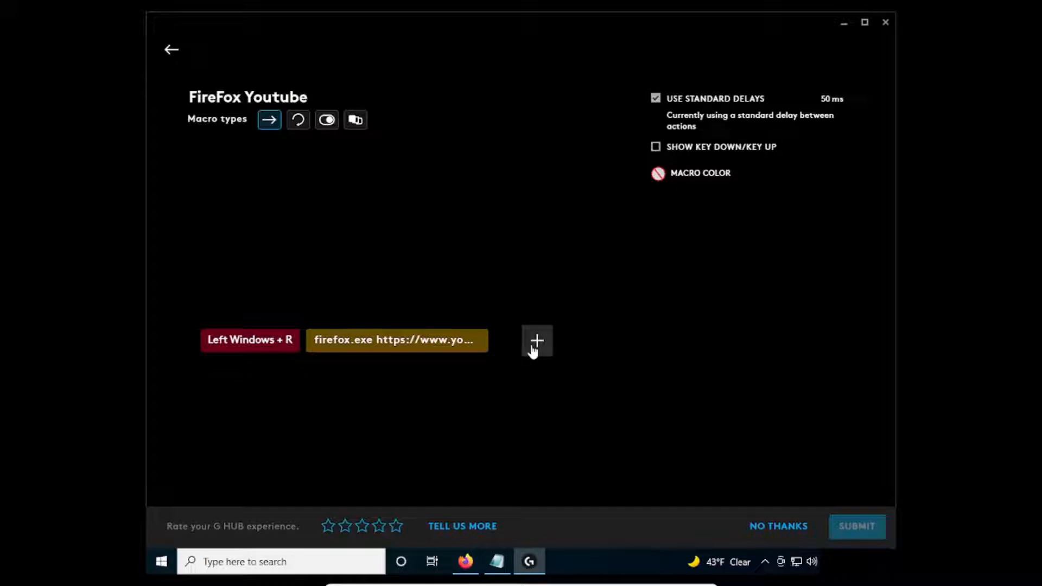
Record an Enter keystroke as the final step, dismiss the rating prompt, and save the macro
left_click(537, 340)
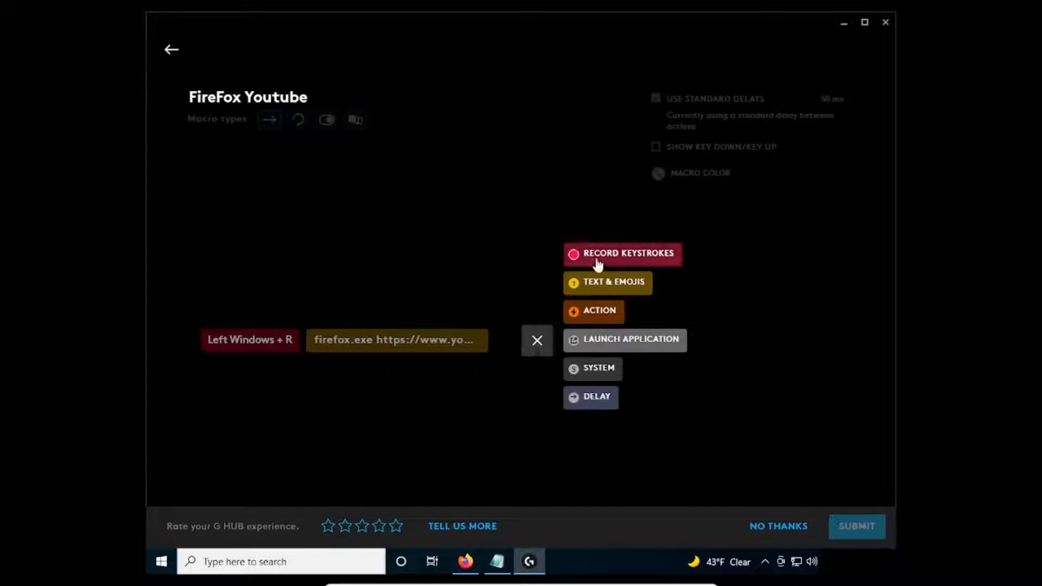
left_click(622, 254)
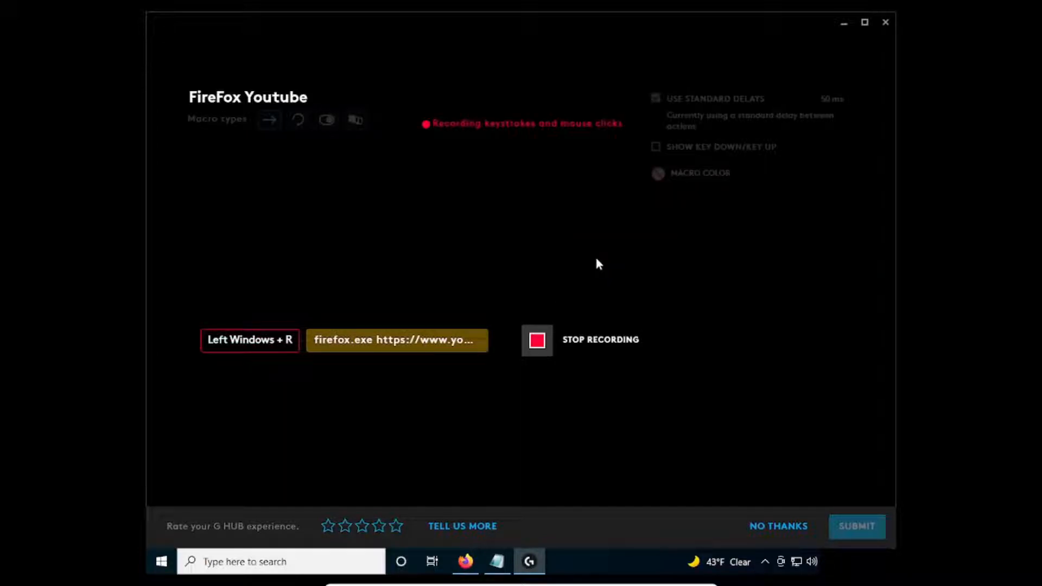
key("enter")
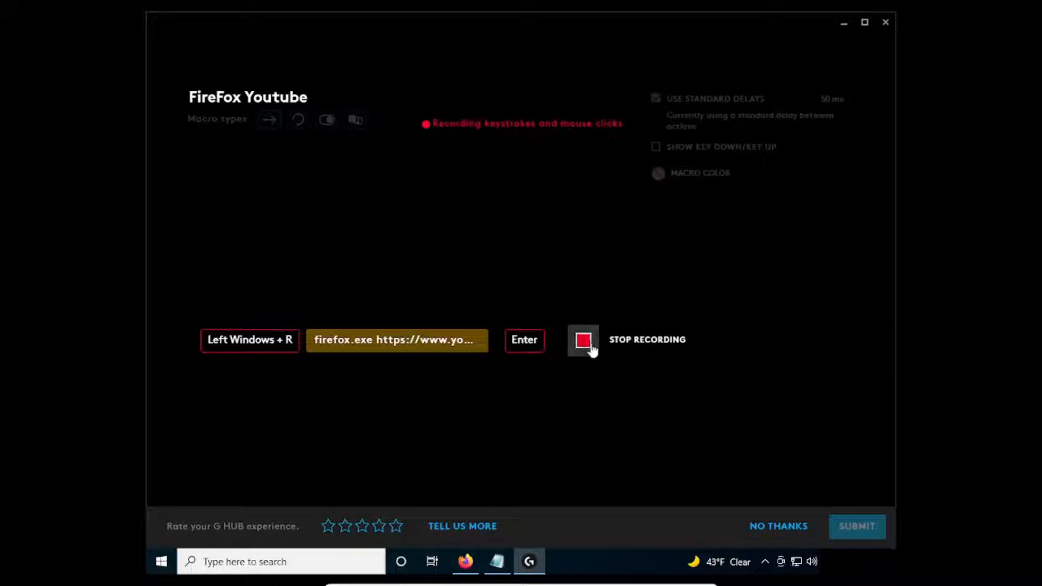
left_click(583, 340)
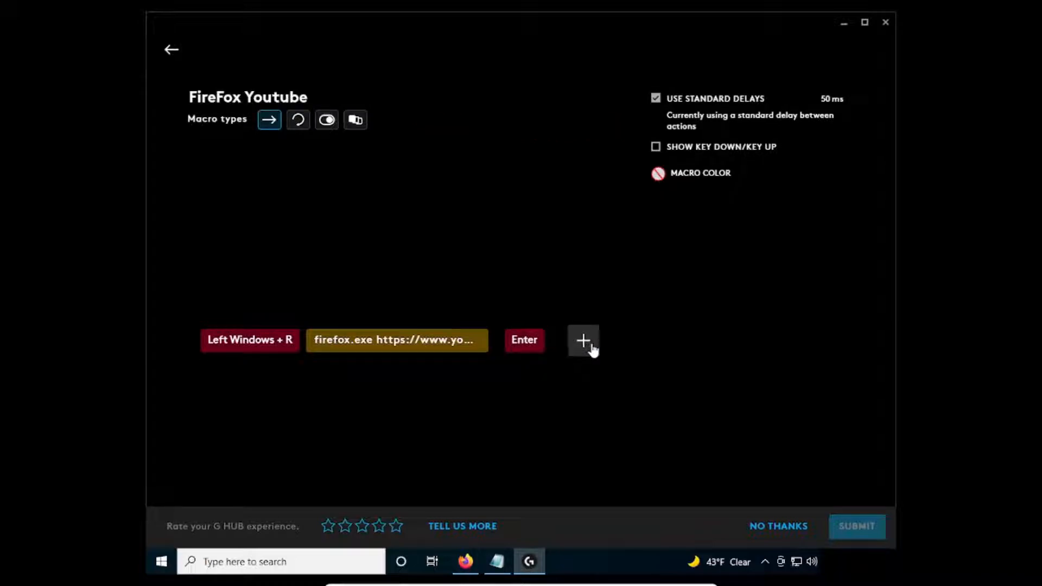
mouse_move(777, 527)
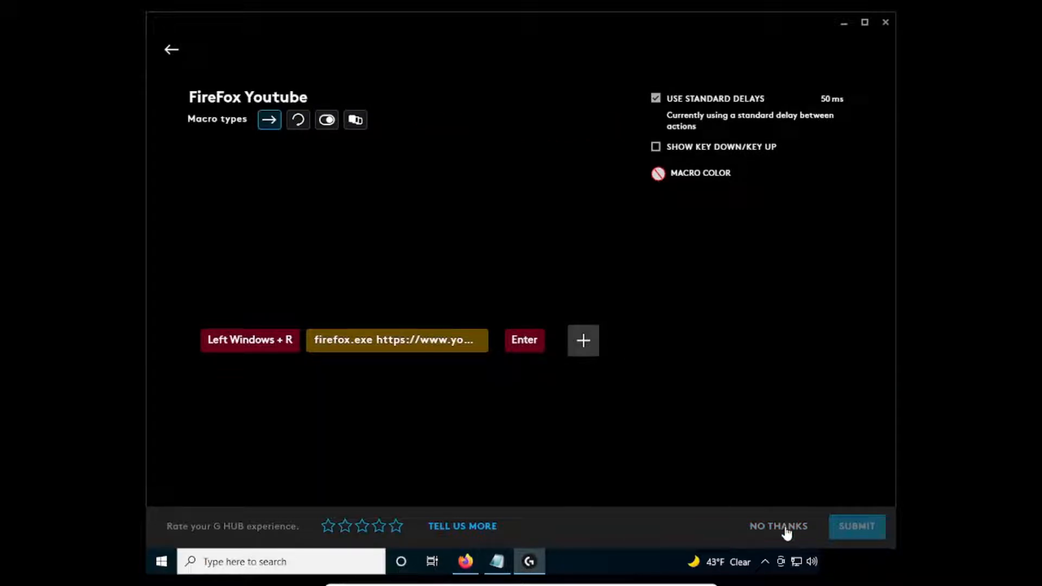
left_click(777, 526)
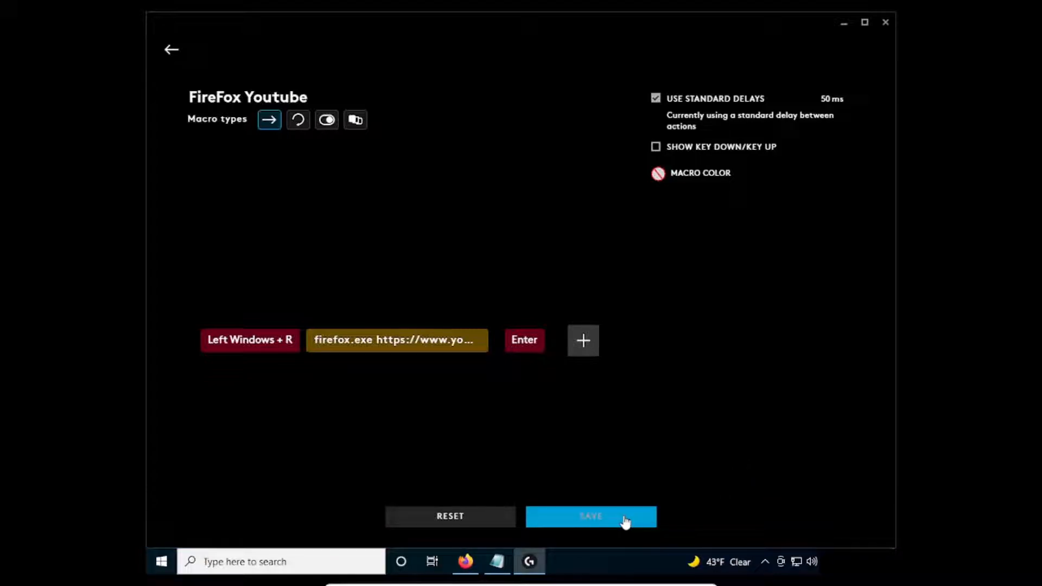
left_click(590, 517)
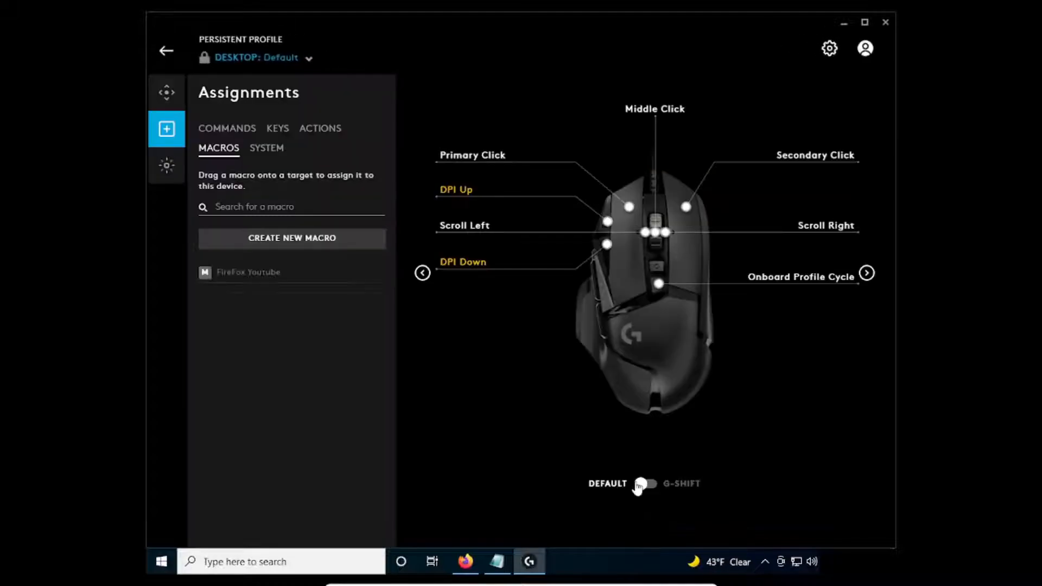
mouse_move(251, 334)
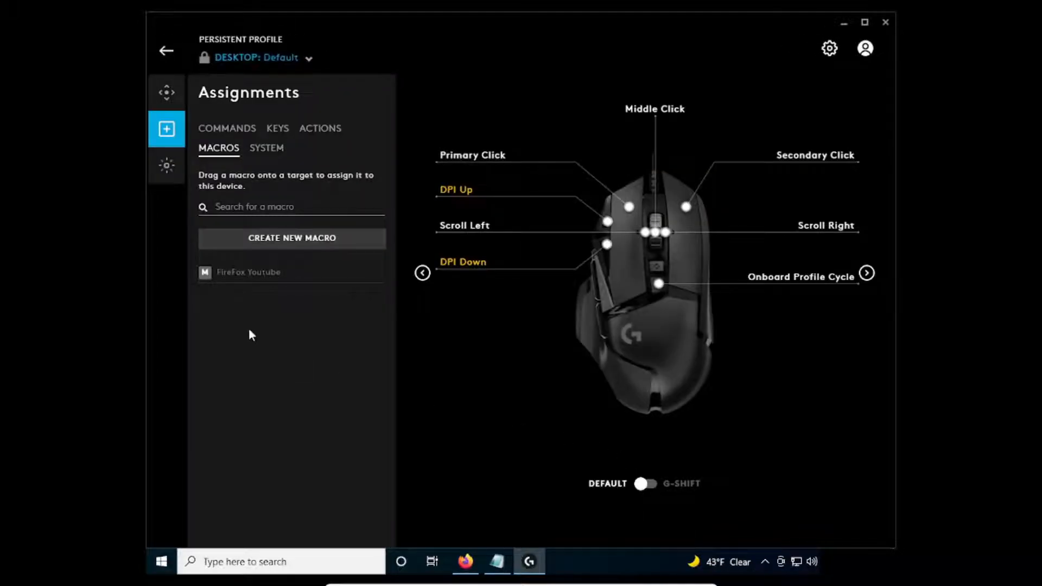
mouse_move(259, 289)
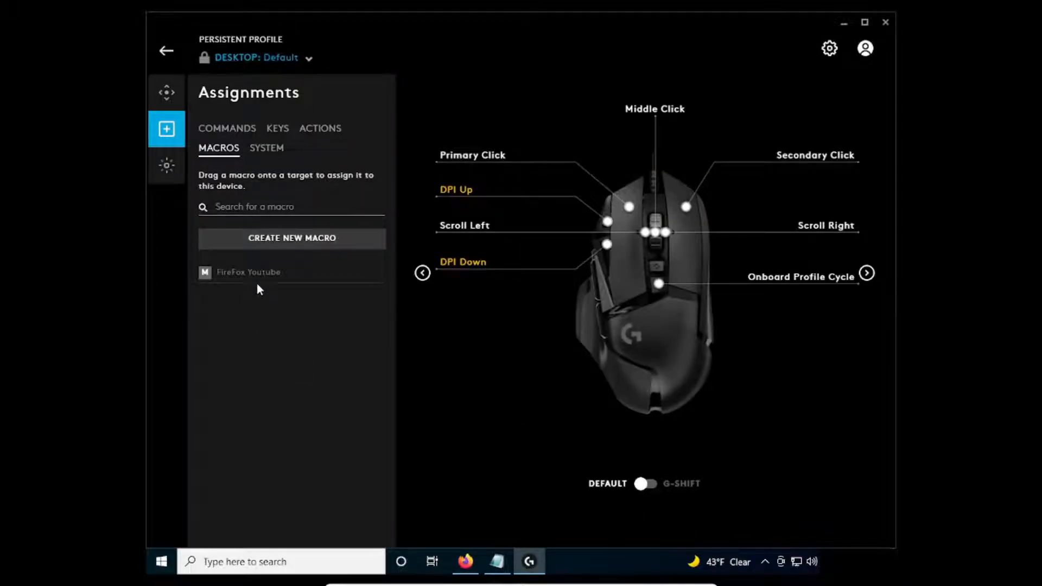
mouse_move(266, 276)
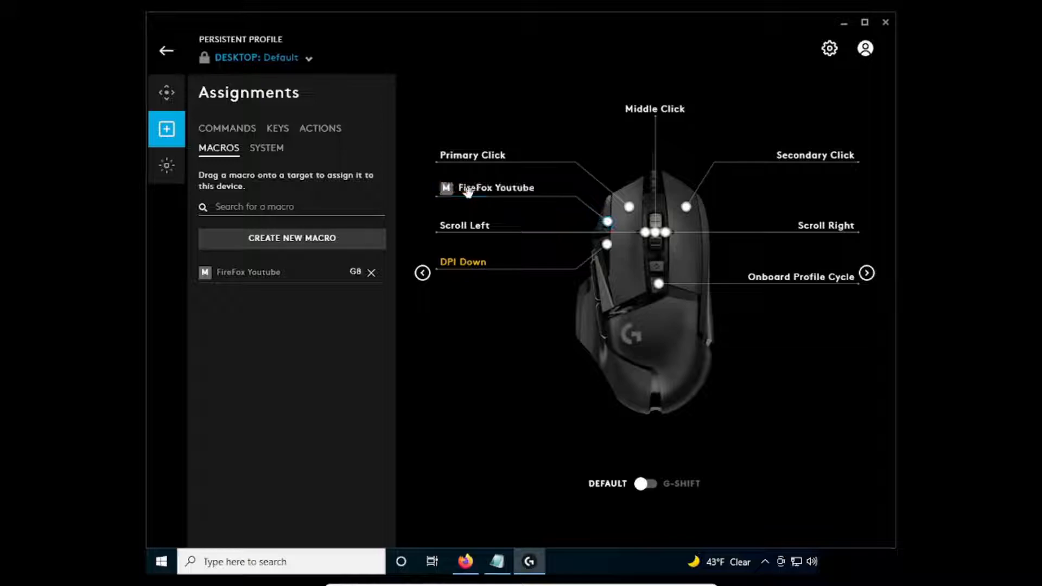
mouse_move(480, 25)
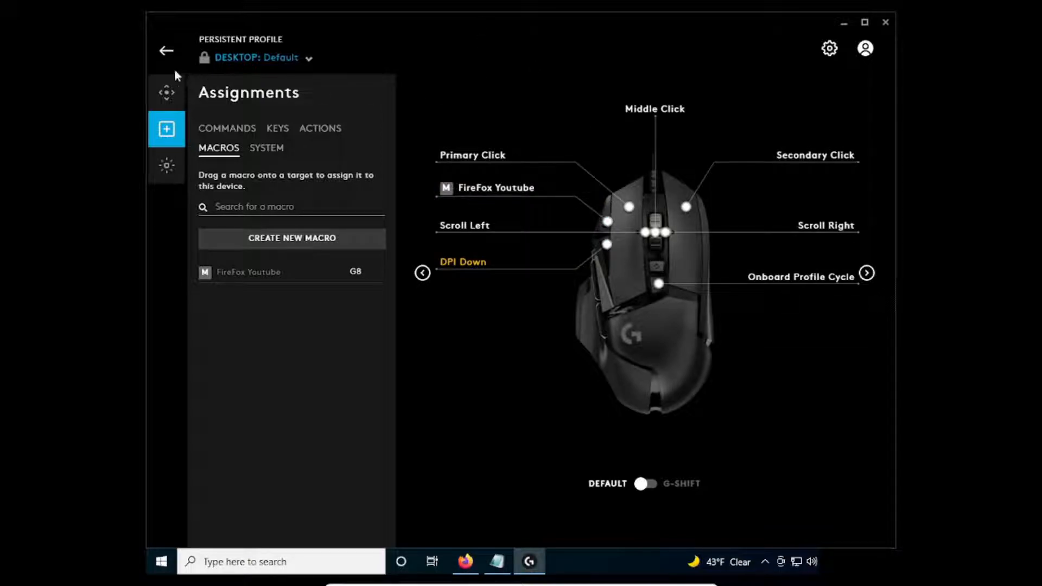
Return to the G HUB home screen and minimize G HUB with FireFox Youtube on G8
left_click(166, 51)
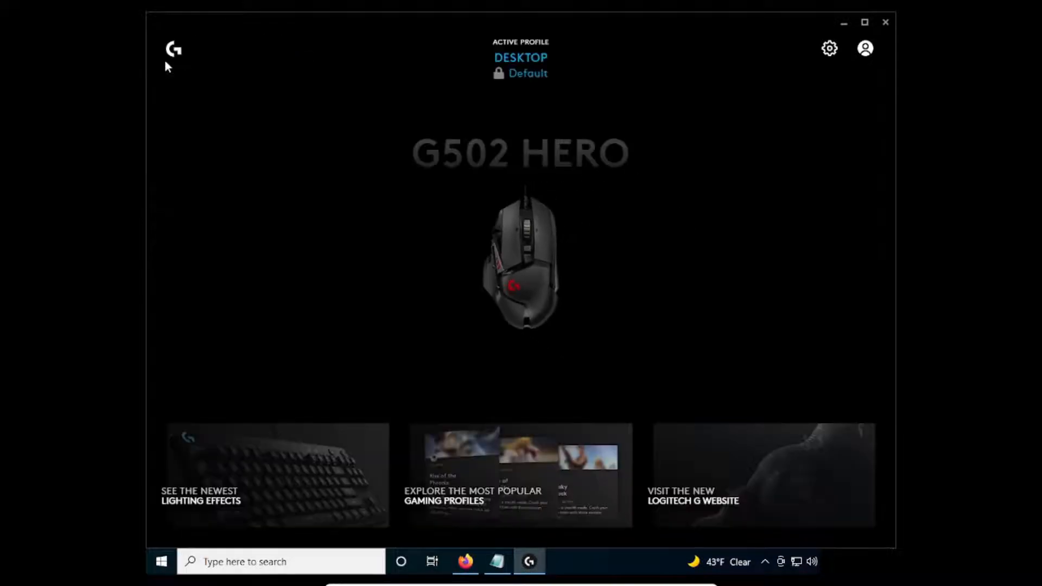
mouse_move(844, 22)
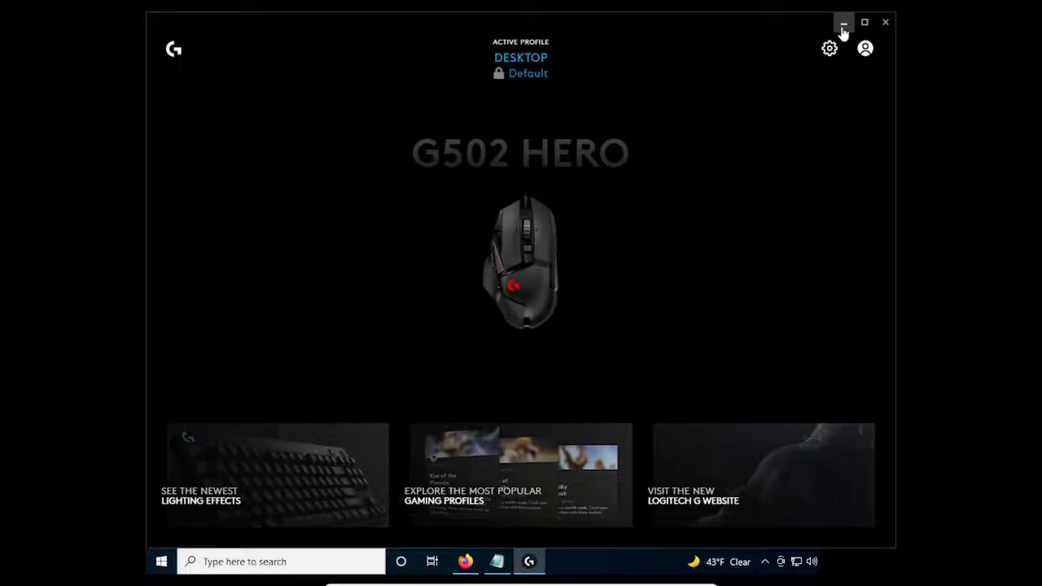
left_click(844, 22)
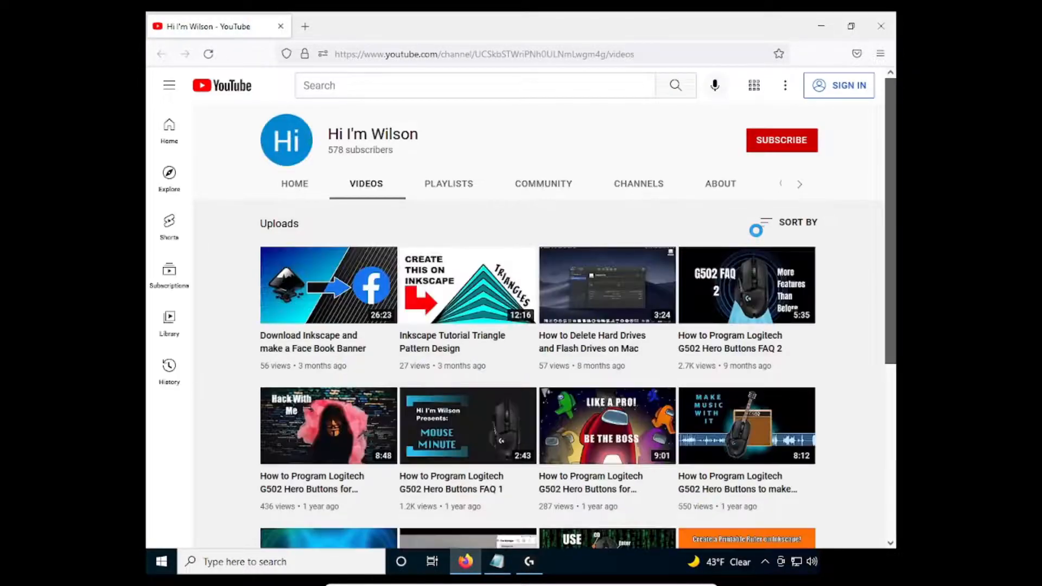
Bring the G HUB G502 assignments back to the front after Firefox opened the channel
left_click(528, 562)
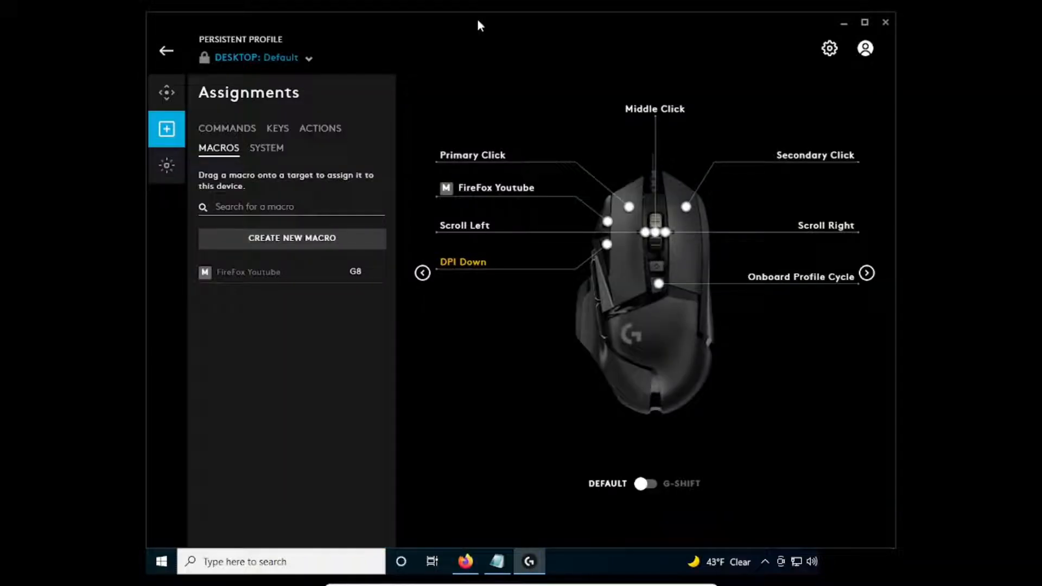